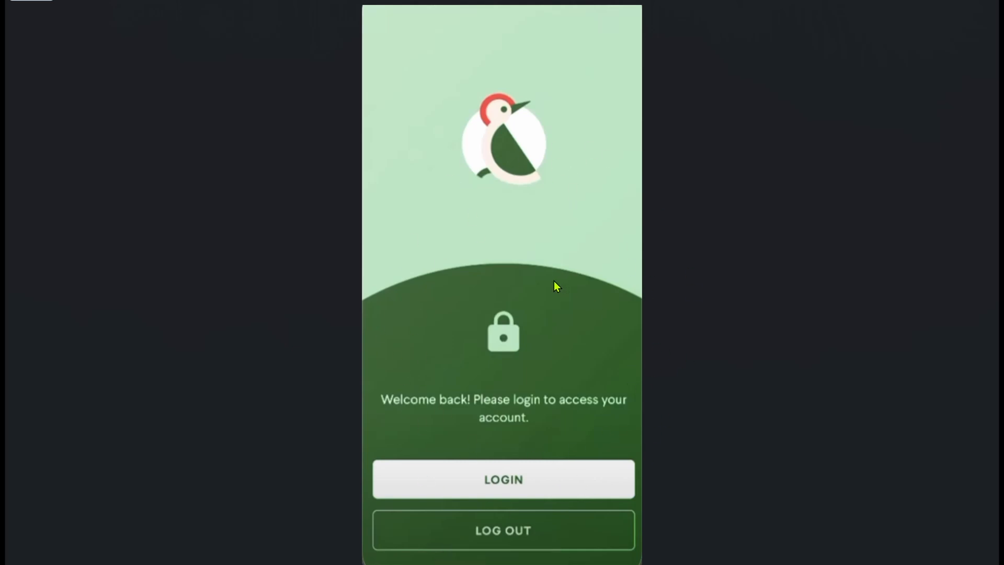
mouse_move(576, 144)
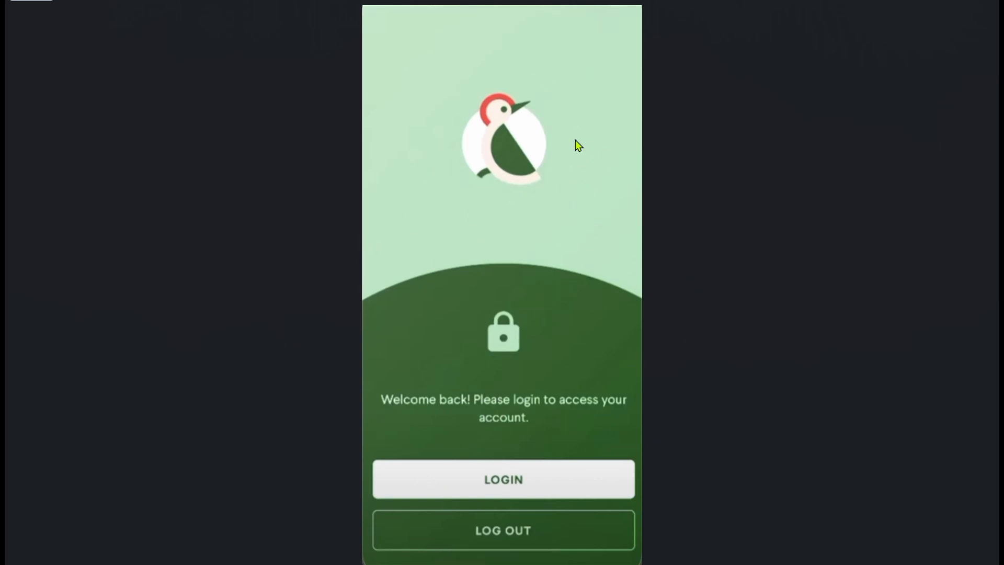
mouse_move(484, 257)
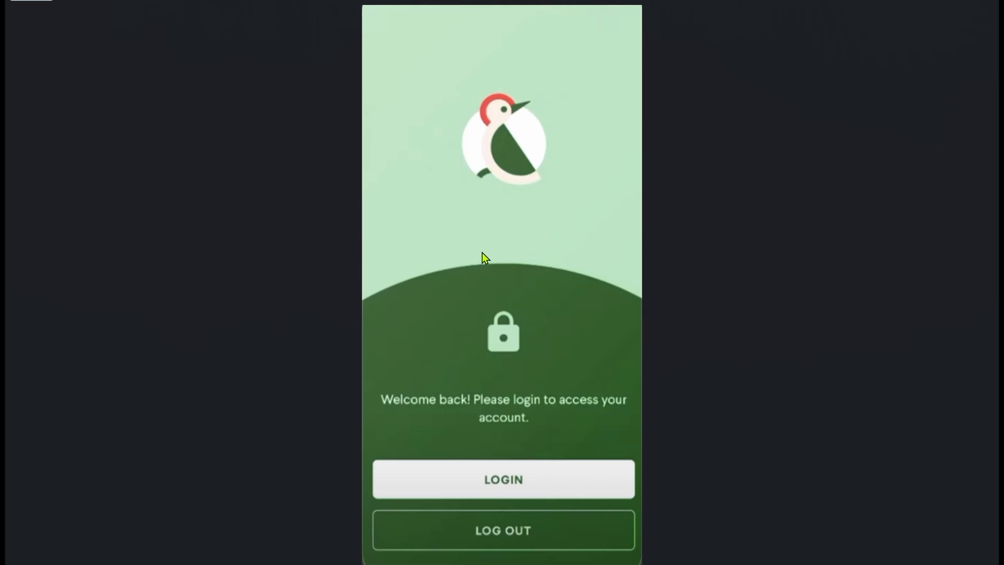
mouse_move(409, 343)
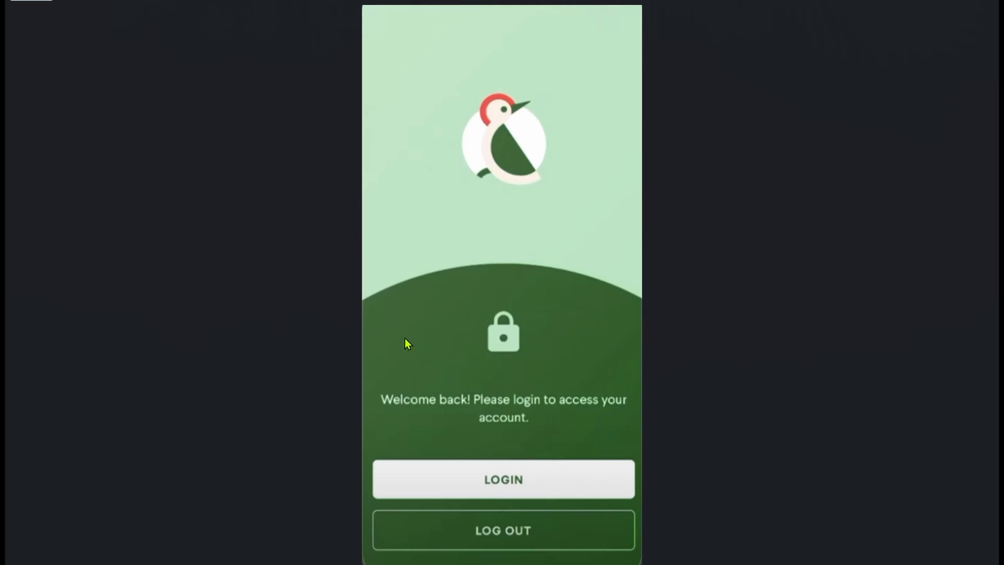
mouse_move(600, 417)
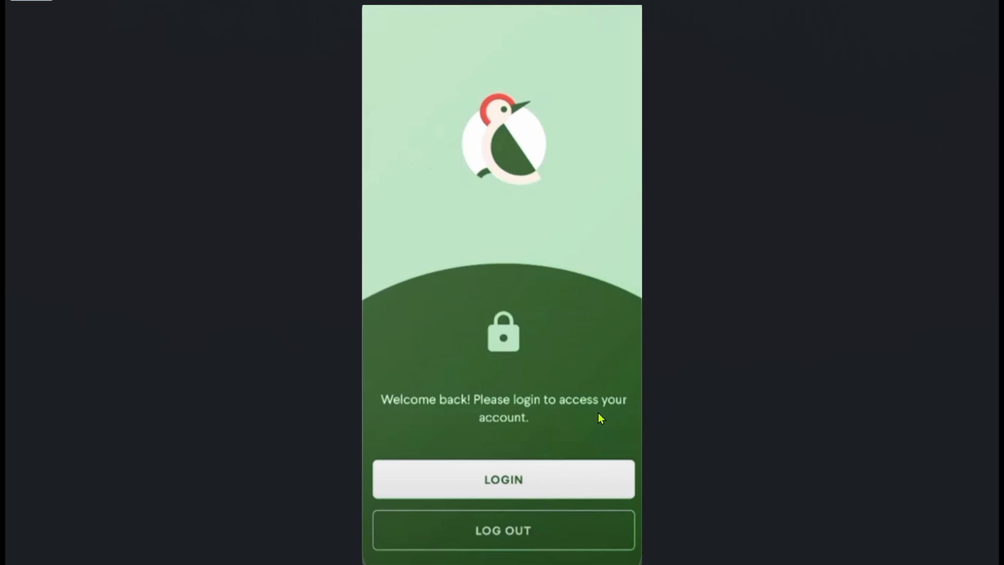
mouse_move(661, 354)
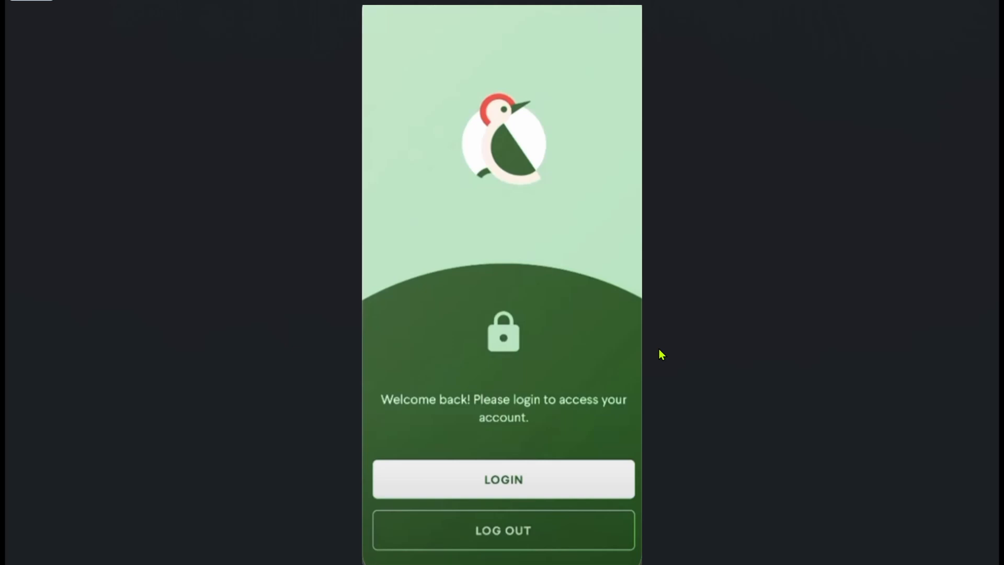
Step: Log in and bring up the side menu with Account, Transfer History, Payment, Settings and Support
click(503, 479)
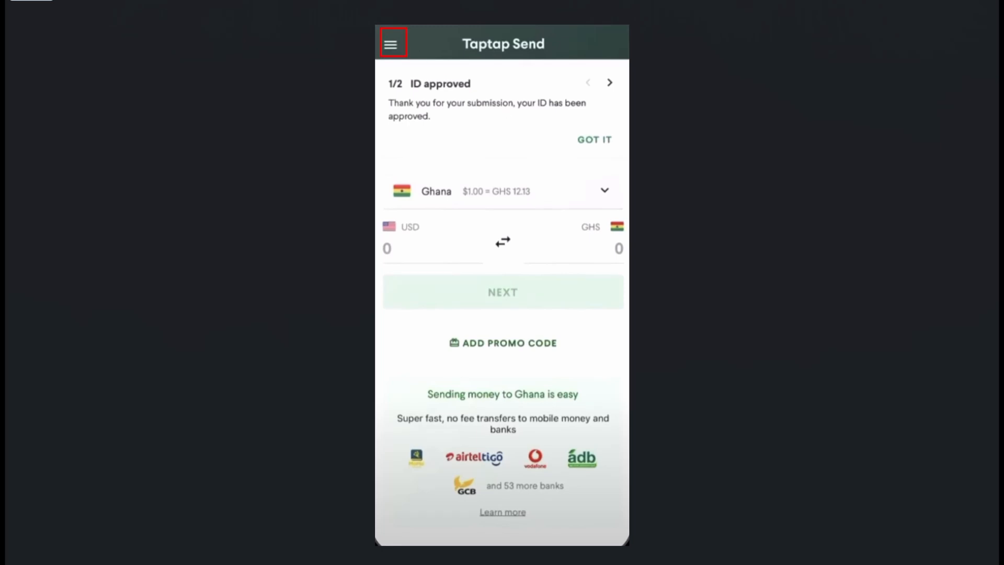
click(391, 43)
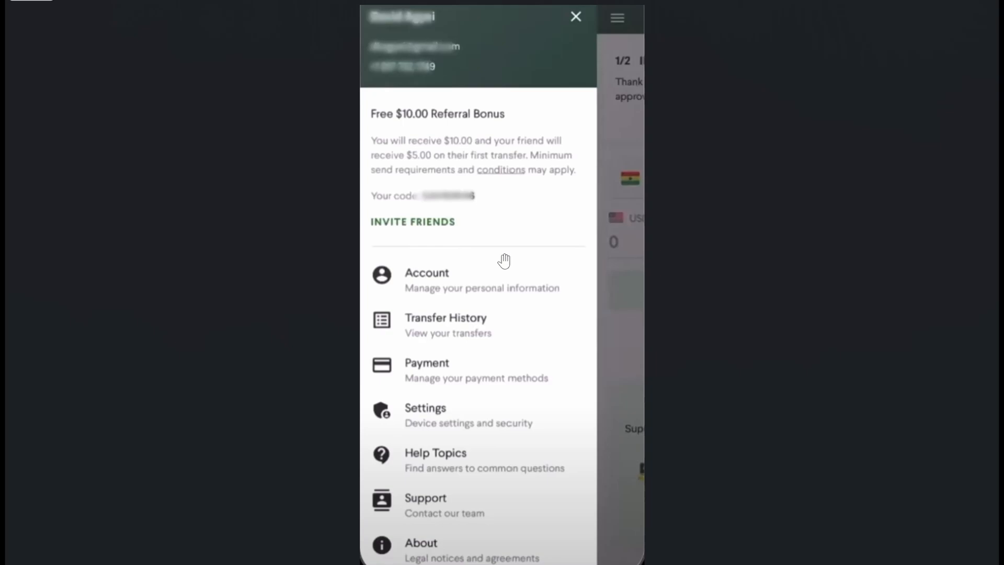
mouse_move(571, 298)
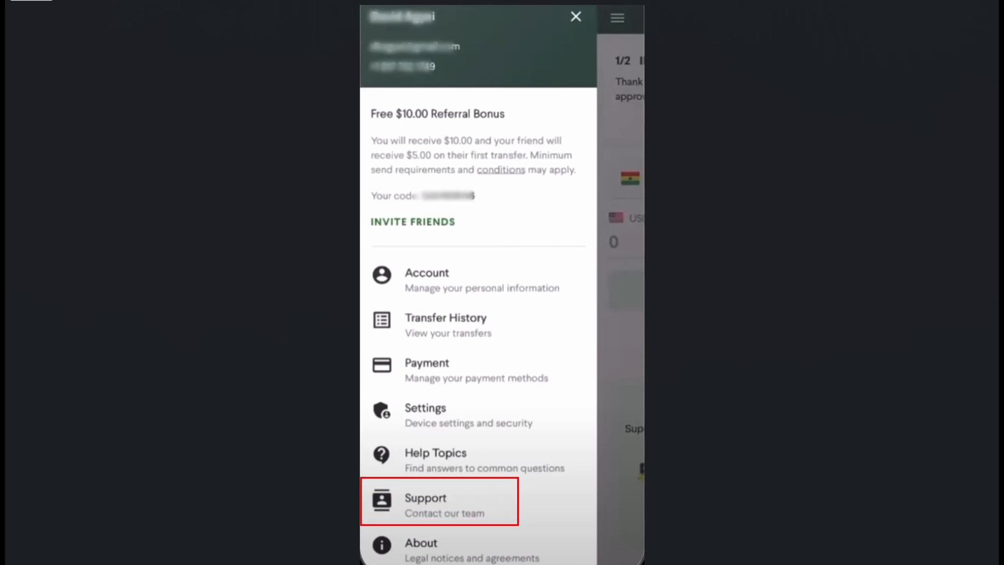
Step: Go to 'Support – Contact our team' from the side menu
click(425, 505)
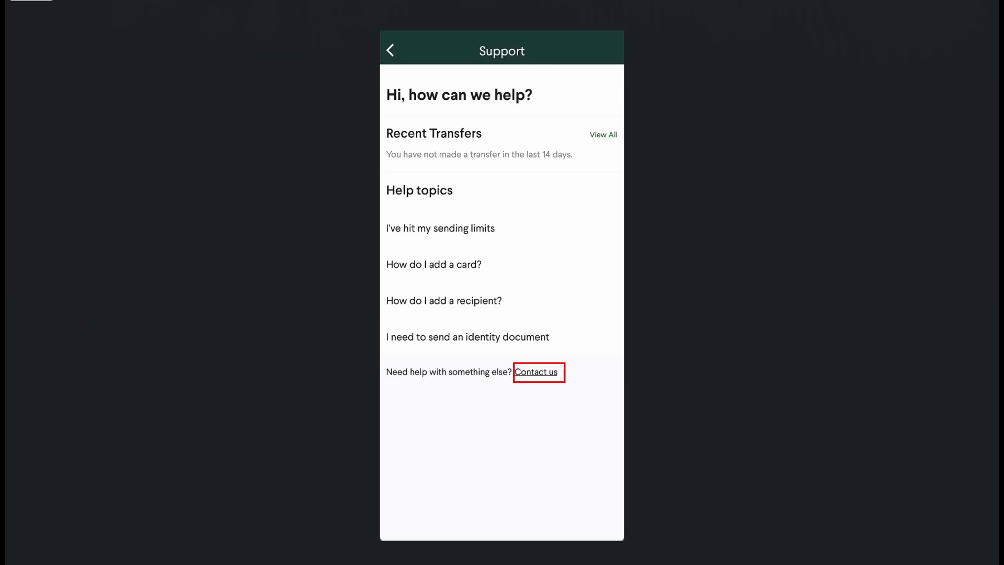
Step: Use 'Contact us' to show the FAQ, email support and 24/7 phone line options
click(536, 373)
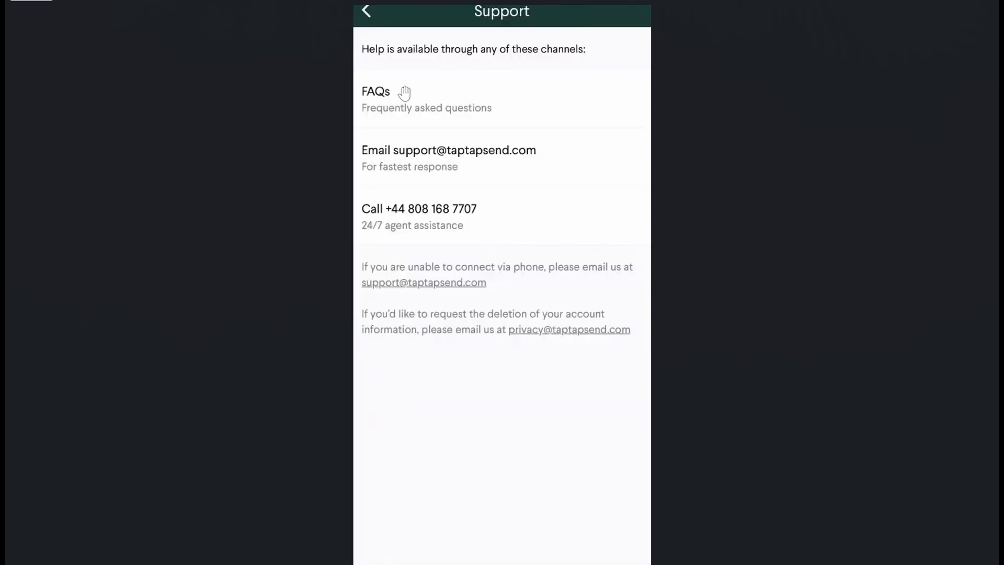
mouse_move(600, 130)
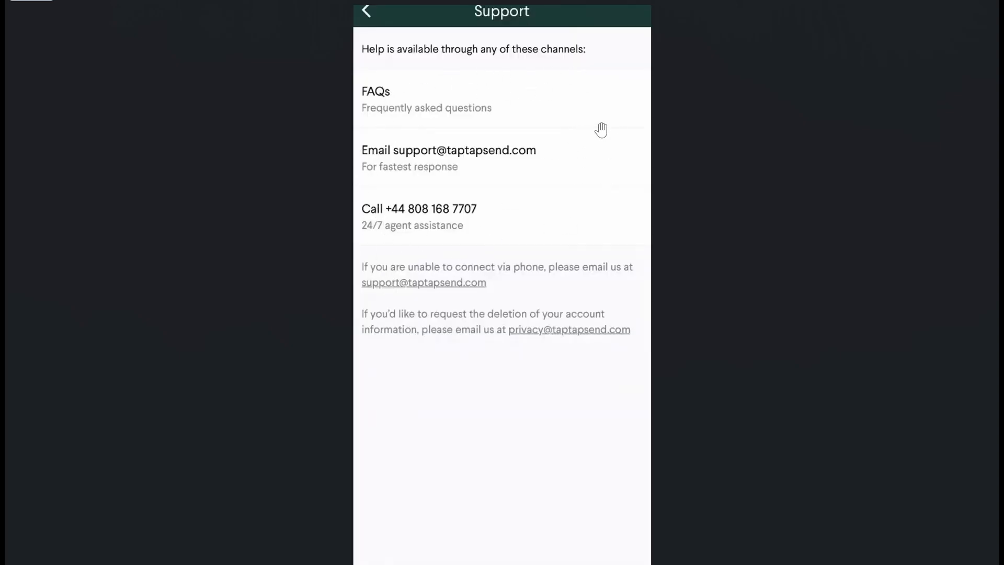
mouse_move(553, 158)
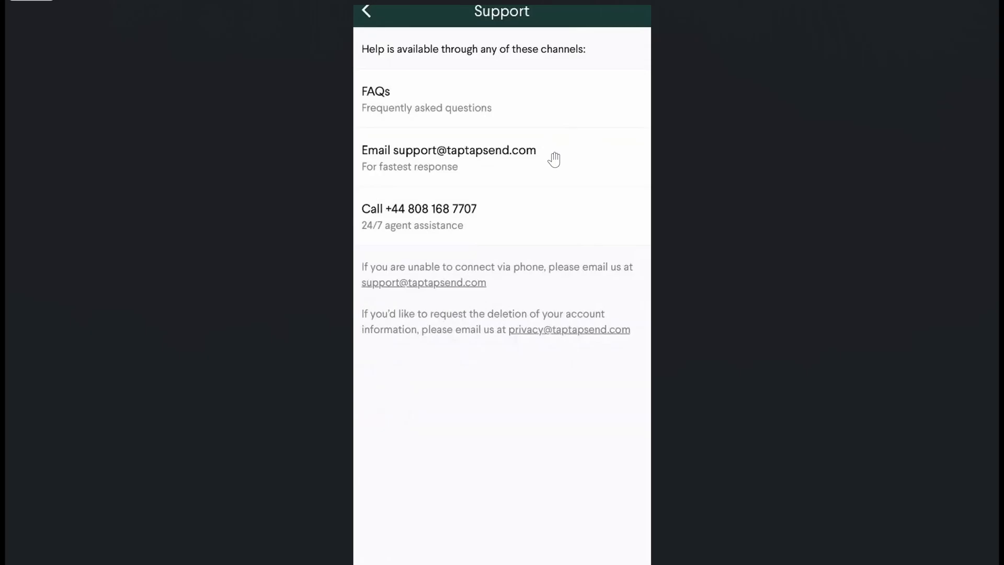
mouse_move(377, 176)
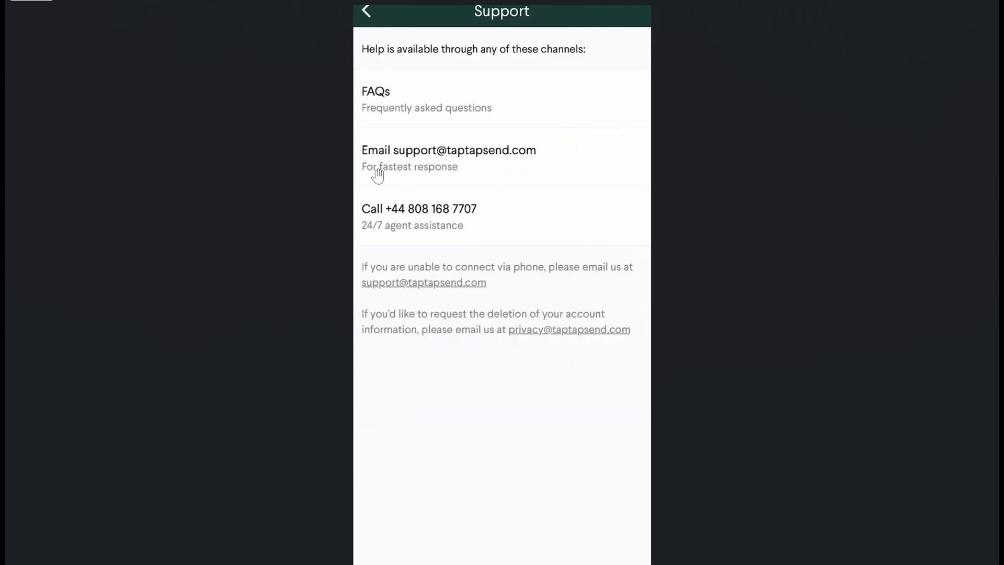
mouse_move(472, 157)
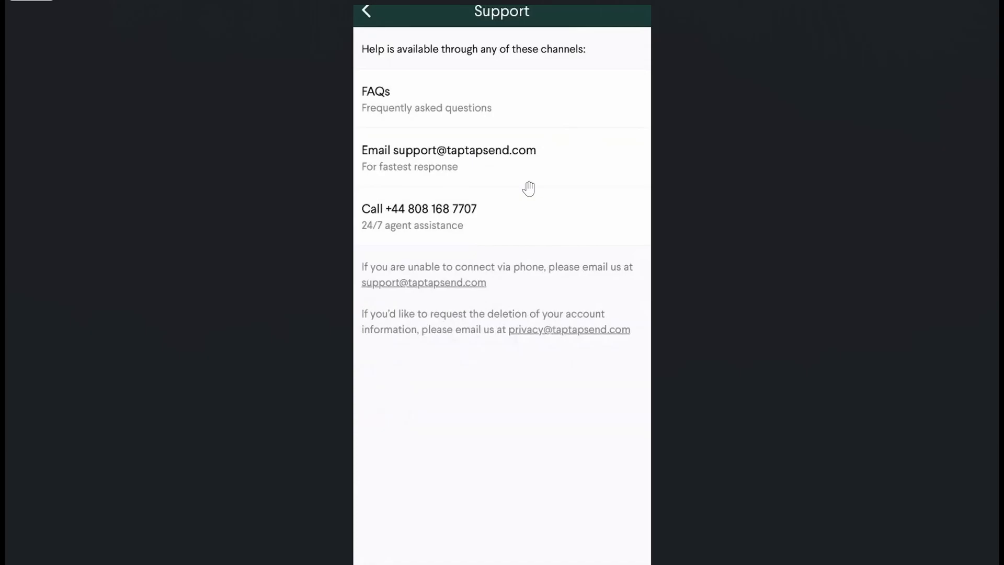
mouse_move(424, 160)
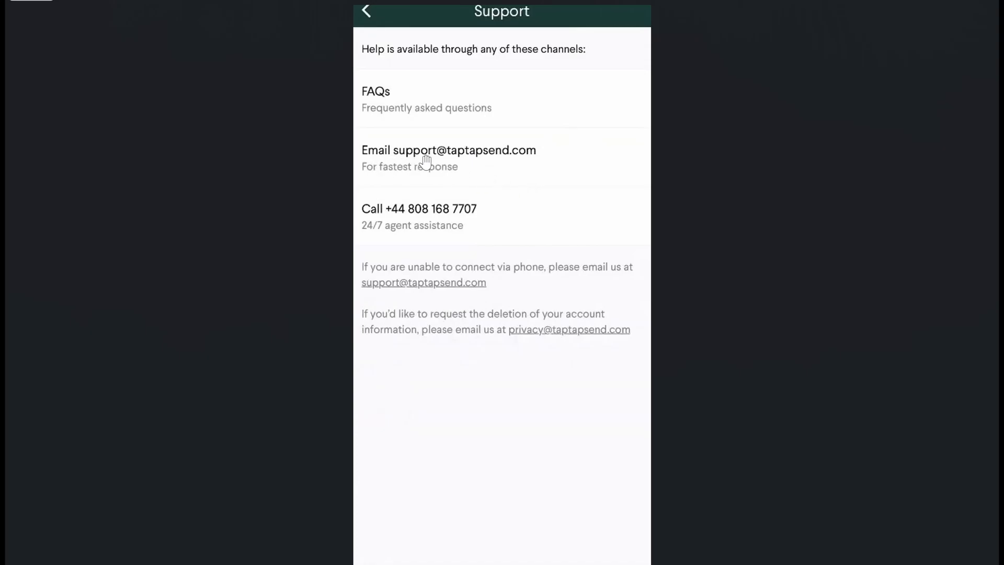
mouse_move(405, 138)
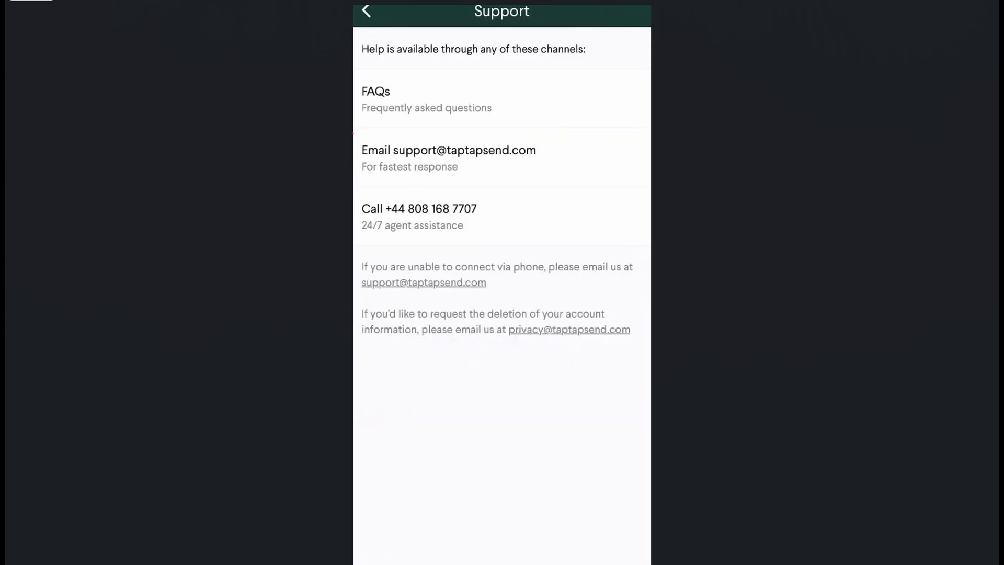
click(449, 154)
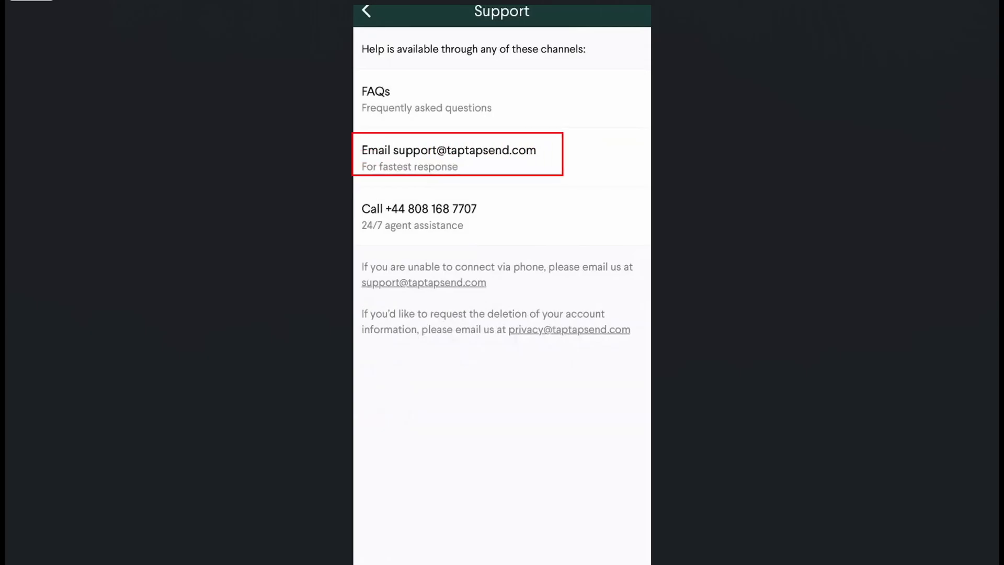
Step: Choose Email support to reach the message form with its empty box and SUBMIT button
click(448, 154)
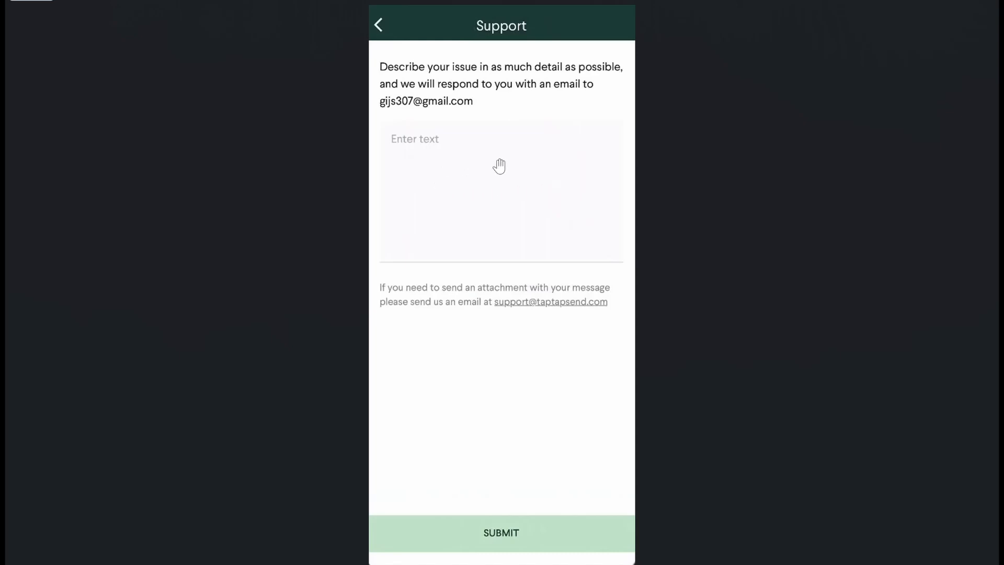
mouse_move(483, 201)
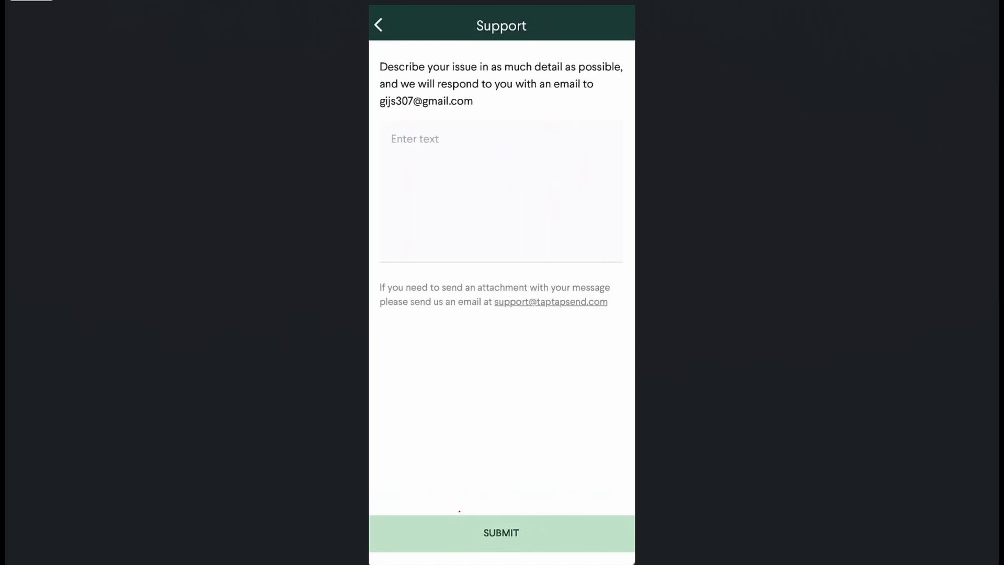
click(500, 532)
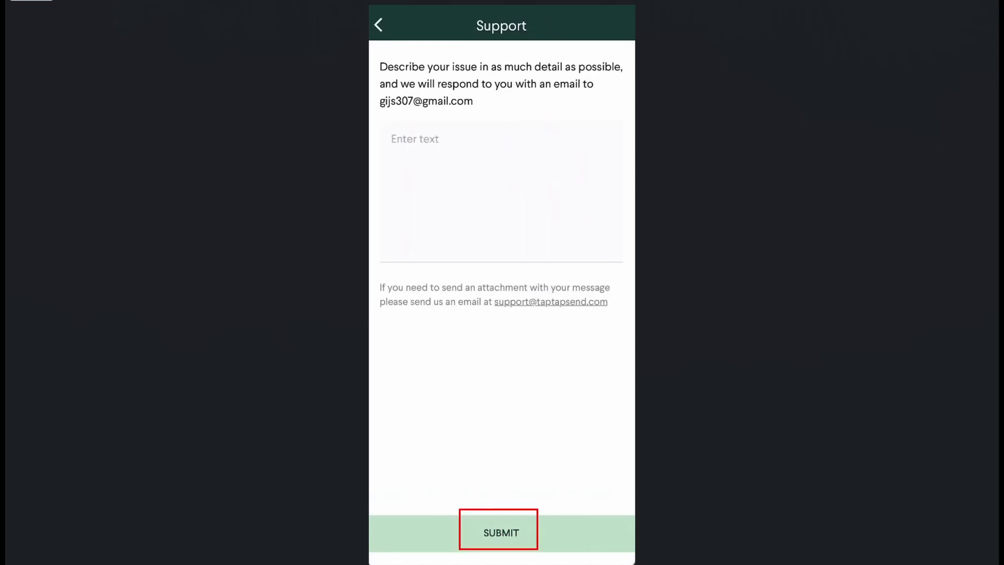